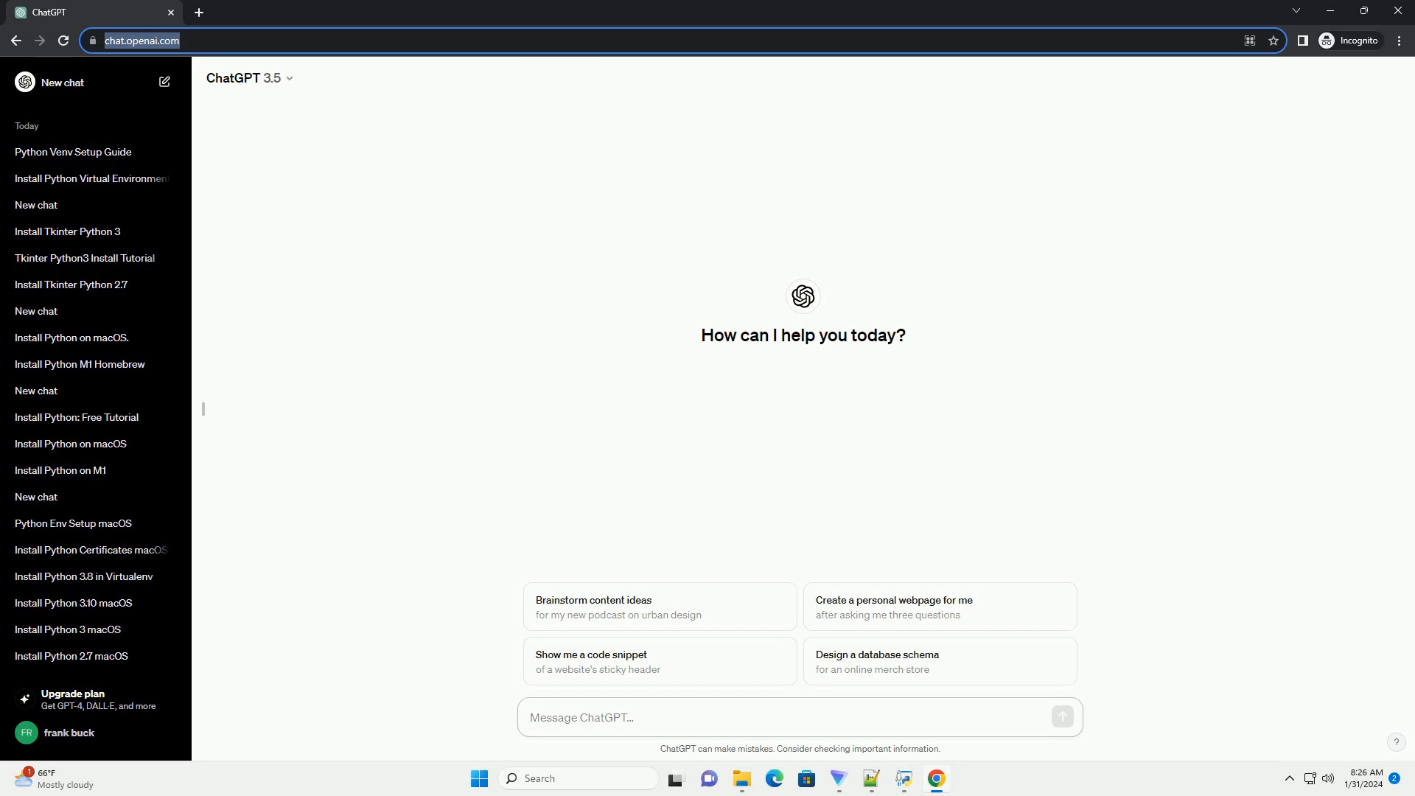
- Submit a prompt asking ChatGPT for a step-by-step yfinance installation and usage tutorial
{"action": "left_click", "coordinate": [659, 718]}
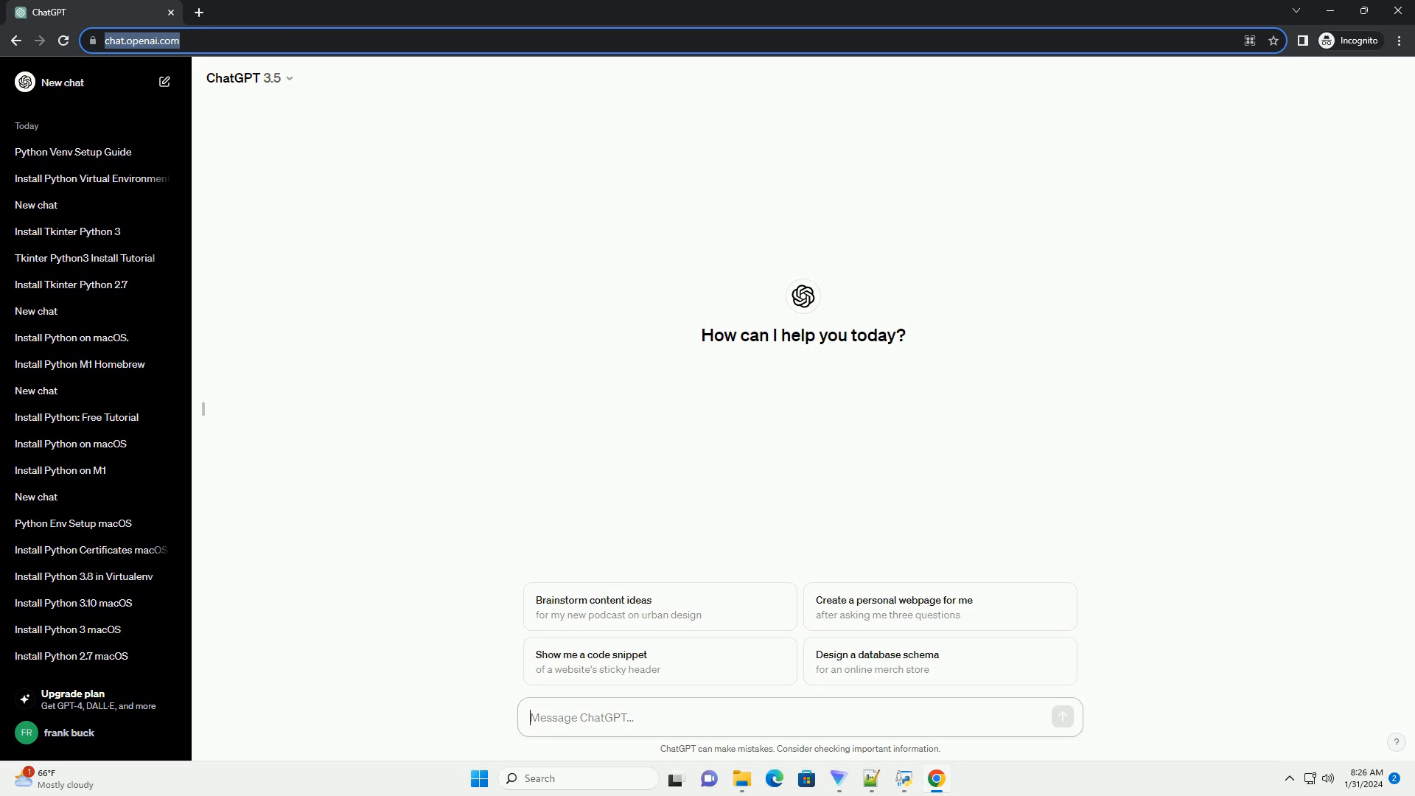
{"action": "left_click", "coordinate": [581, 718]}
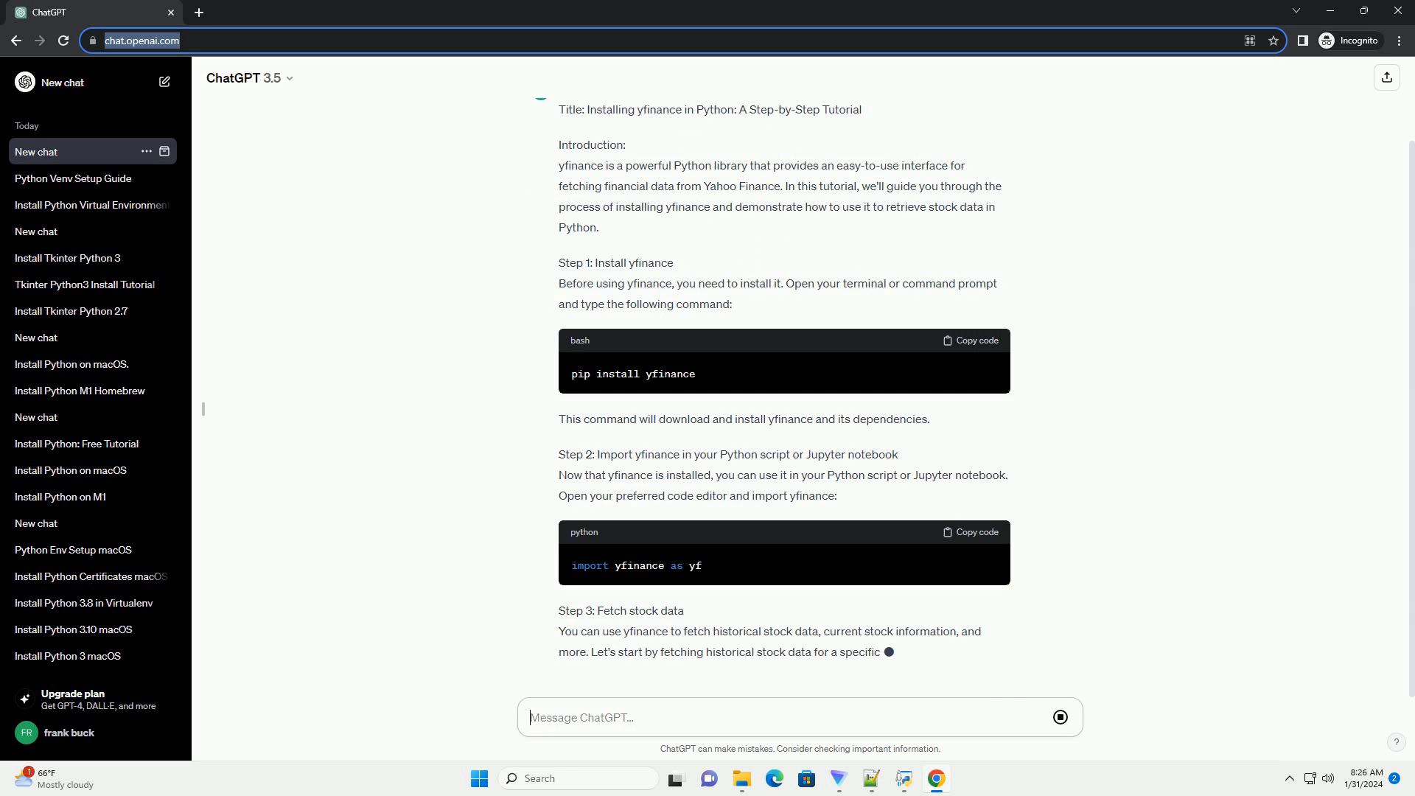
- Scroll down to follow Step 3's yf.download code fetching AAPL historical data
{"action": "scroll", "scroll_direction": "down", "scroll_amount": 3}
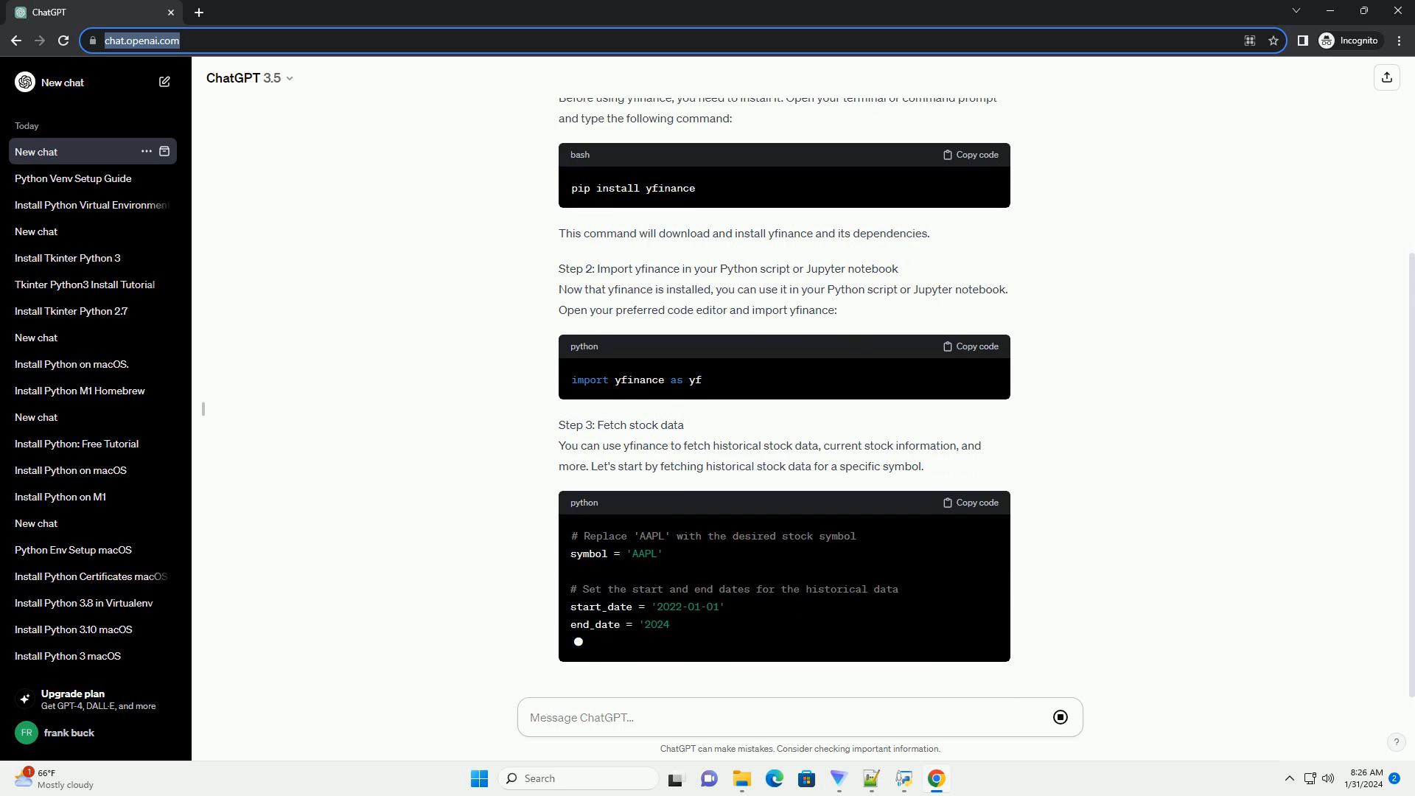
{"action": "scroll", "scroll_direction": "down", "scroll_amount": 3}
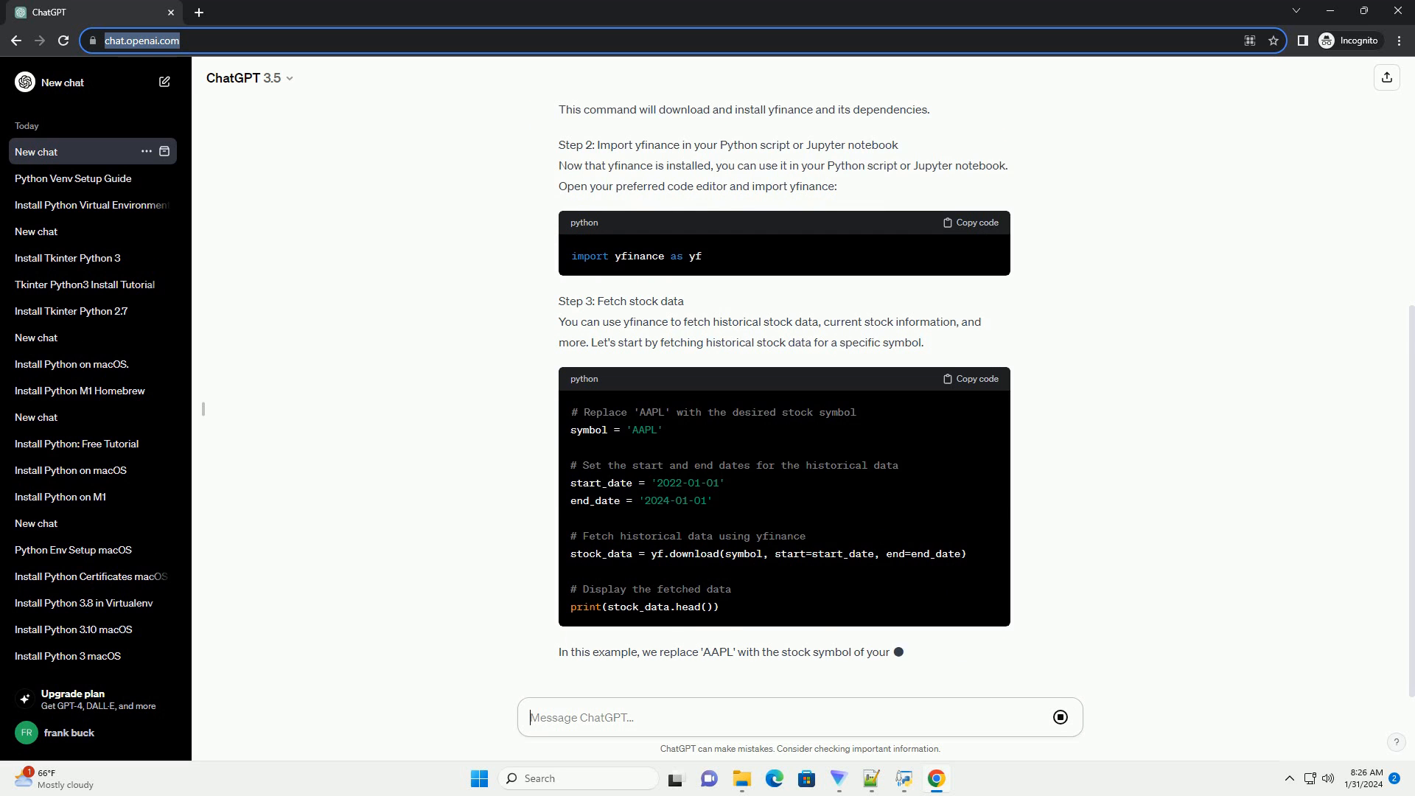
{"action": "scroll", "scroll_direction": "down", "scroll_amount": 3}
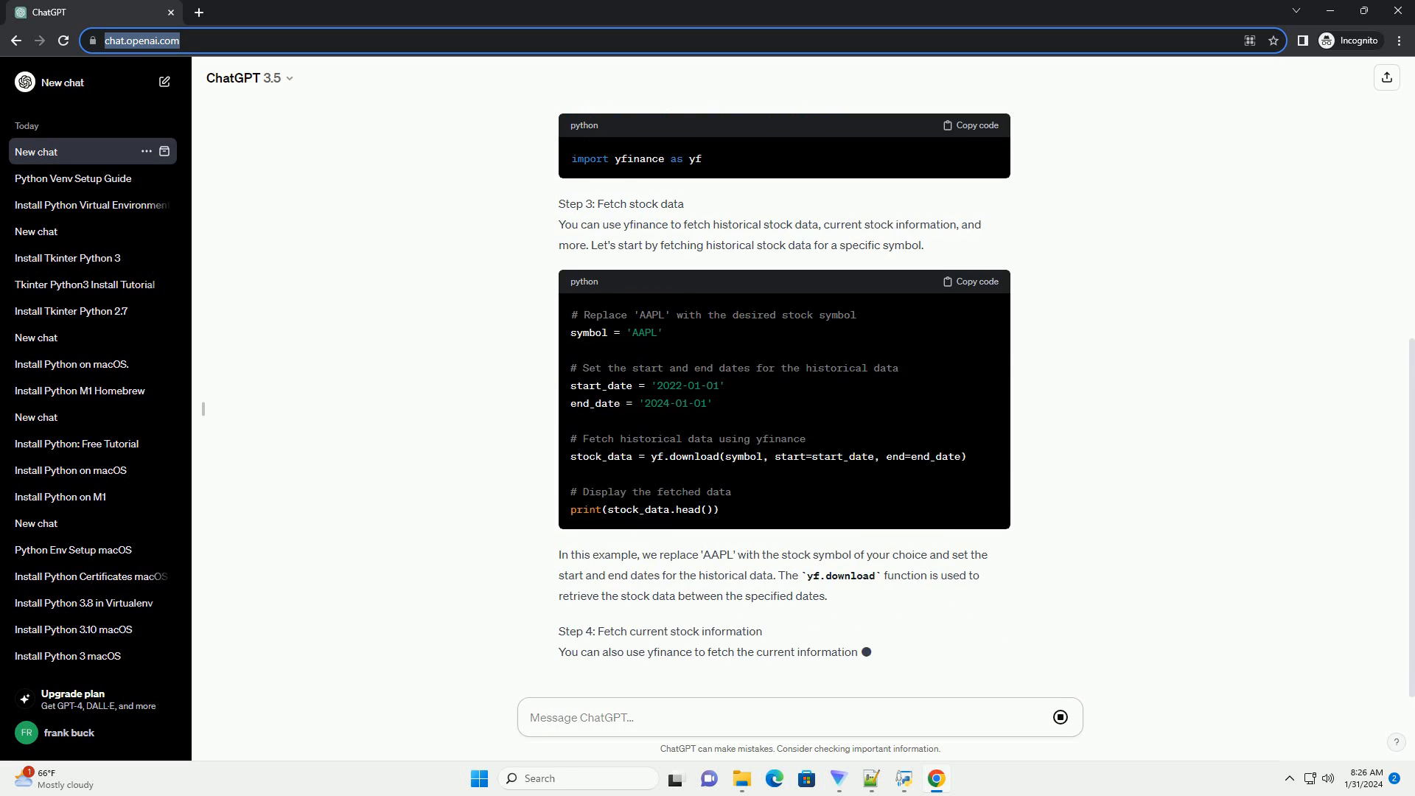
- Scroll down to follow Step 4's yf.Ticker code printing ticker.info and the Conclusion heading
{"action": "scroll", "scroll_direction": "down", "scroll_amount": 3}
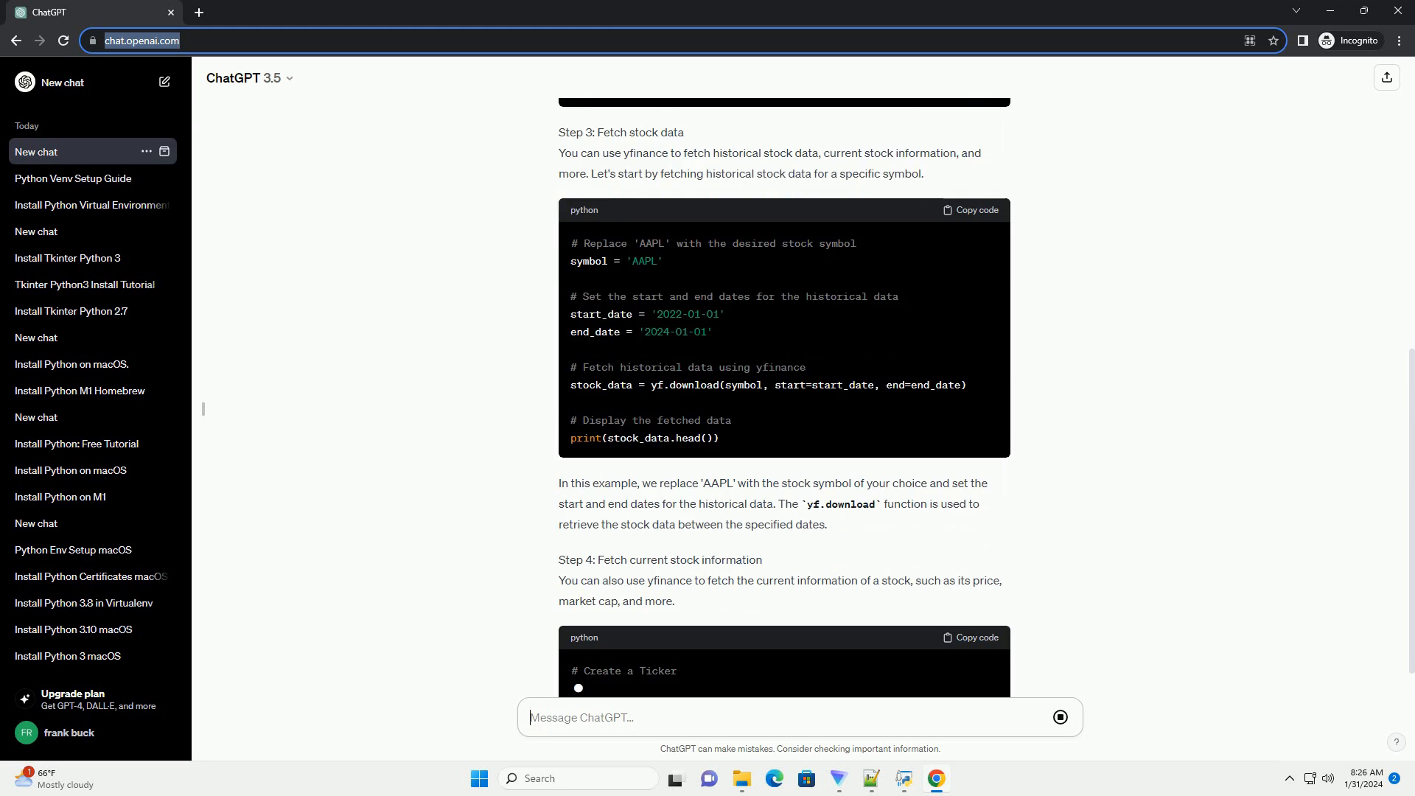
{"action": "scroll", "scroll_direction": "down", "scroll_amount": 3}
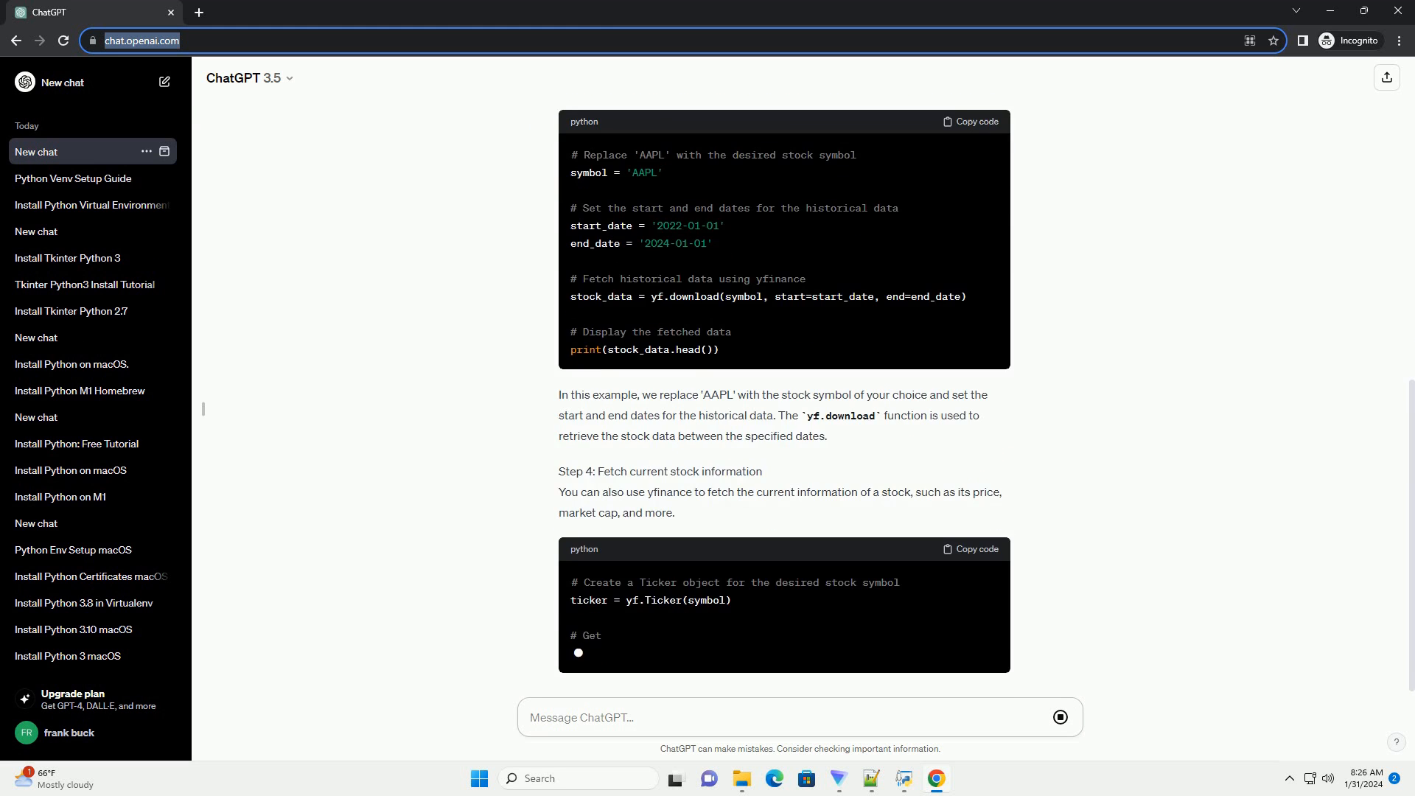
{"action": "scroll", "scroll_direction": "down", "scroll_amount": 3}
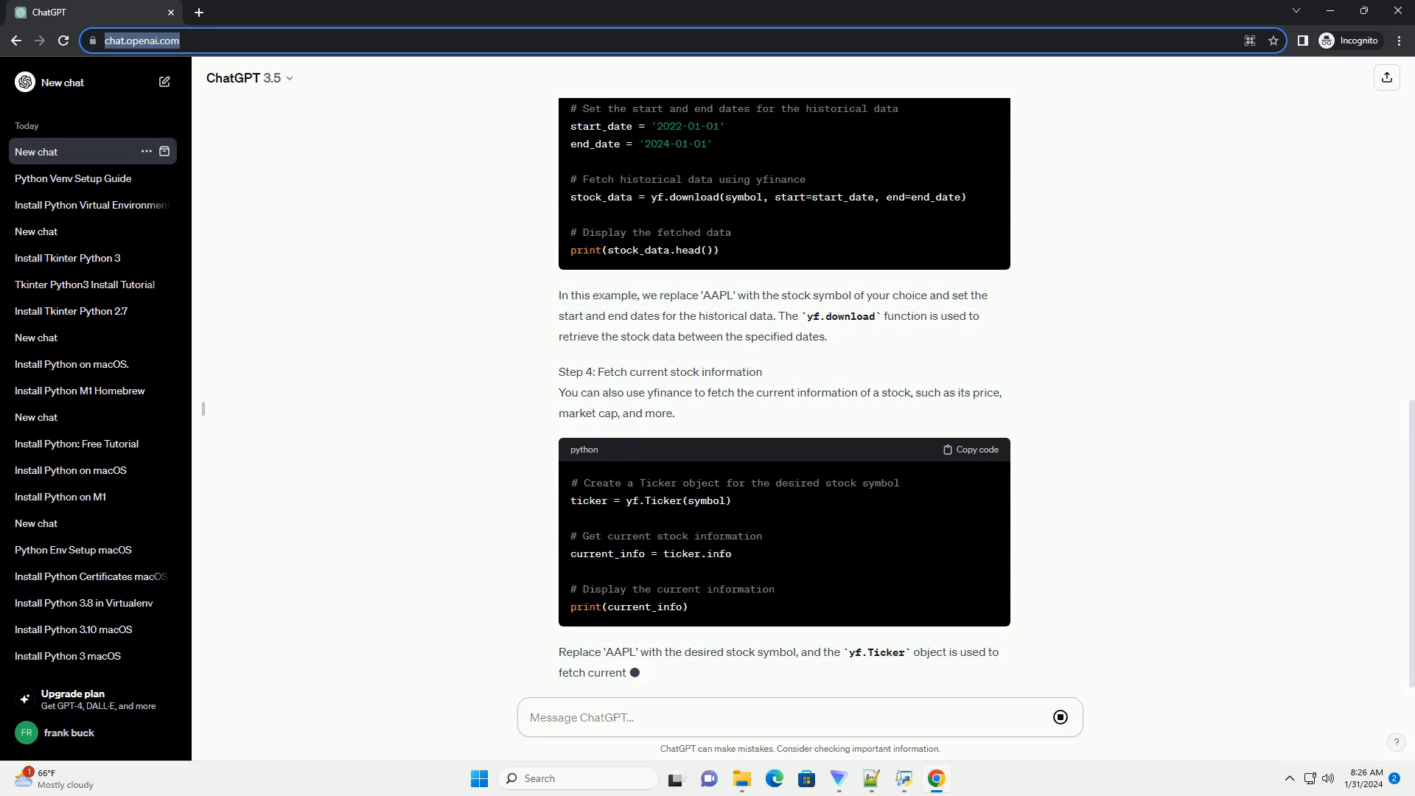
{"action": "scroll", "scroll_direction": "down", "scroll_amount": 3}
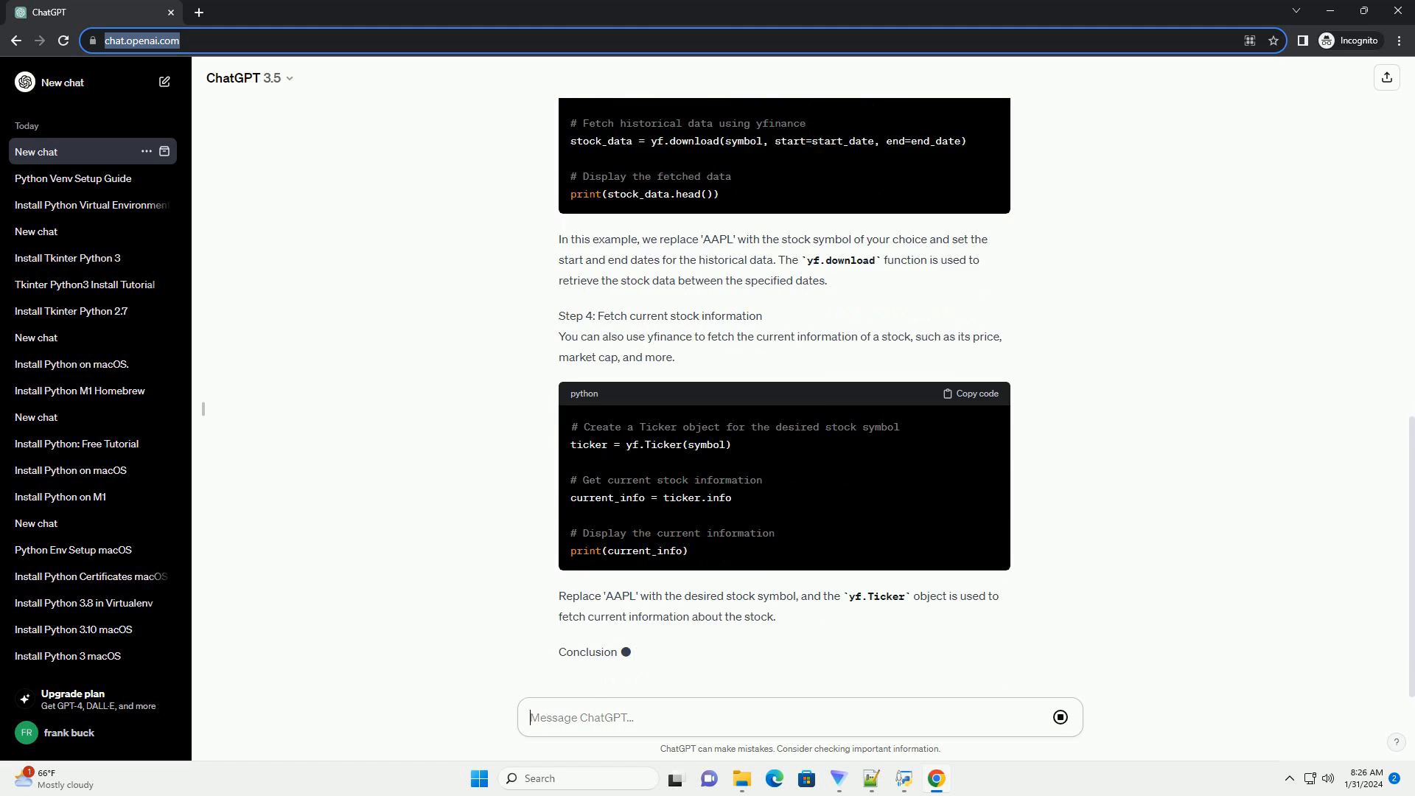